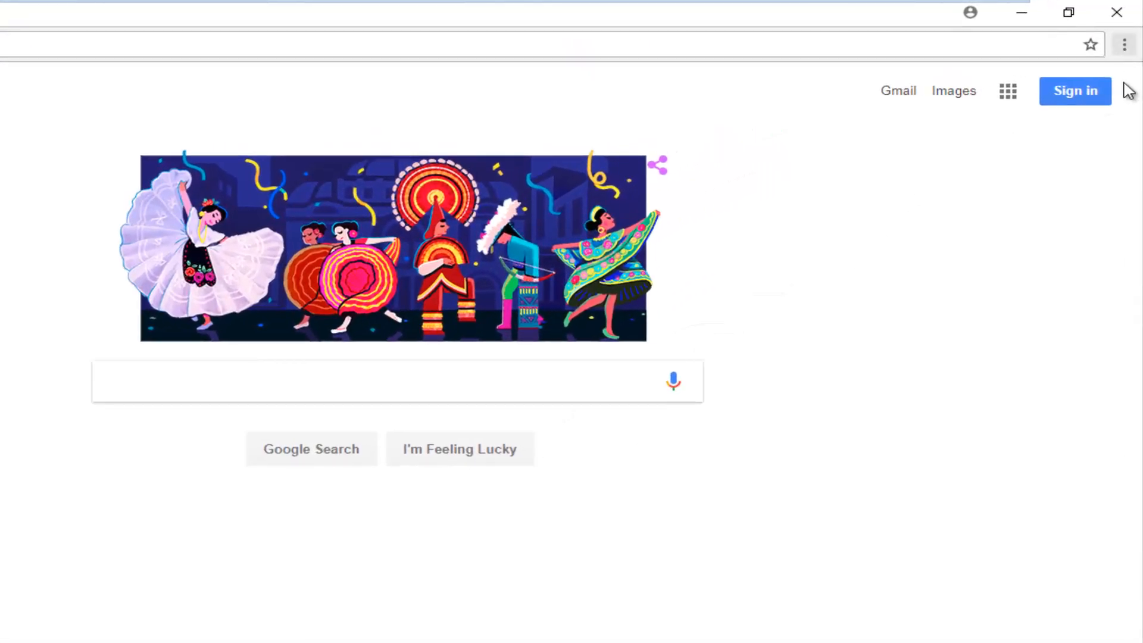
mouse_move(1097, 110)
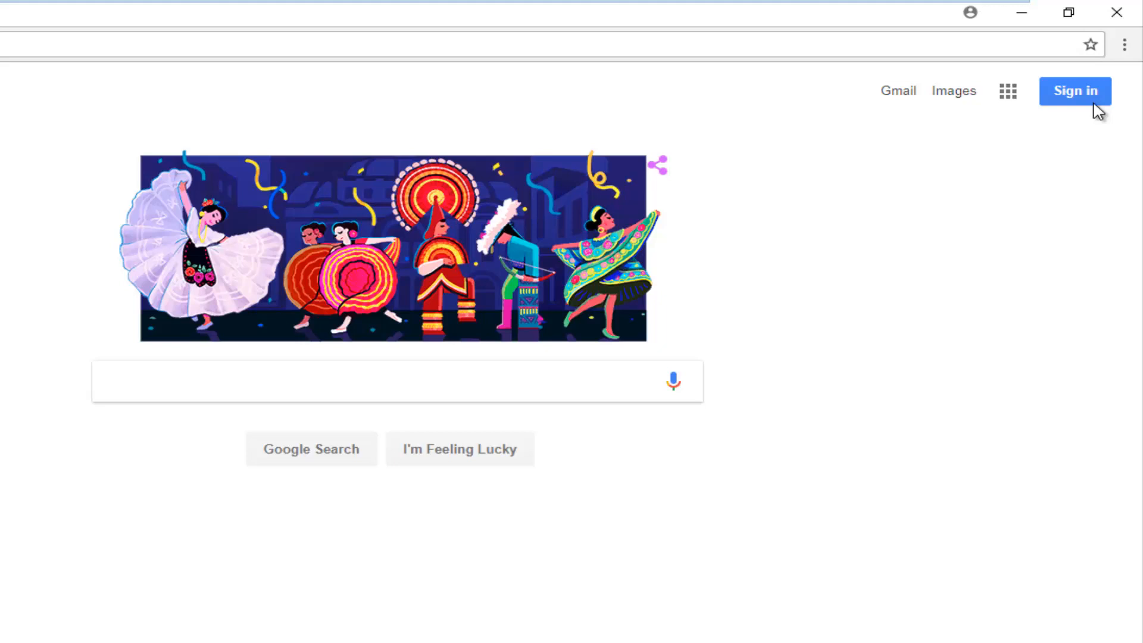
mouse_move(1137, 59)
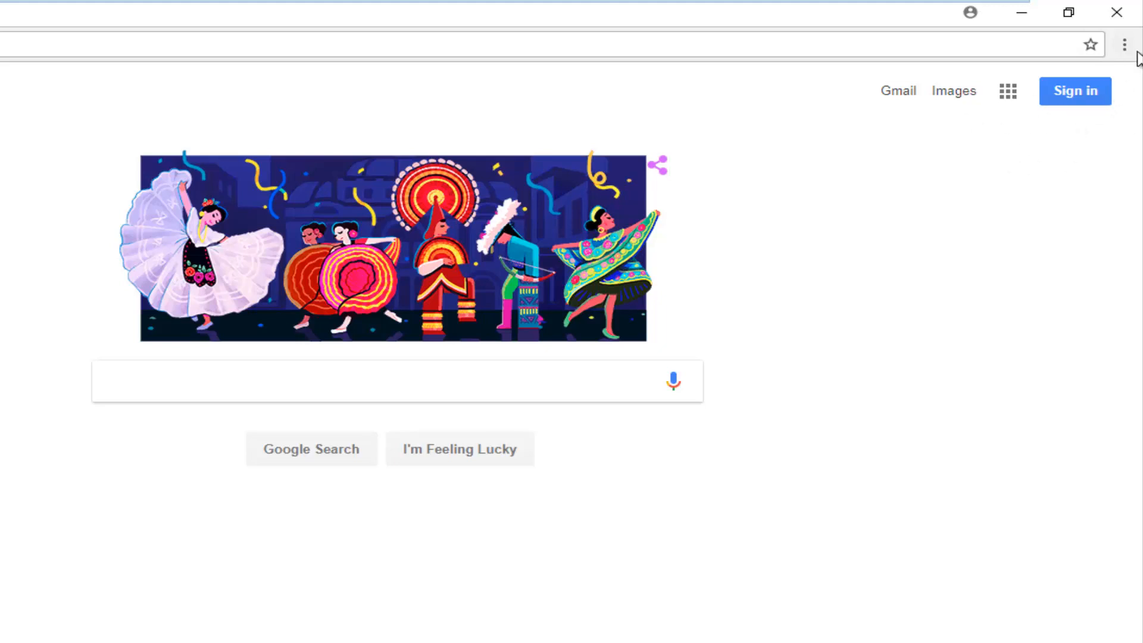
mouse_move(1123, 44)
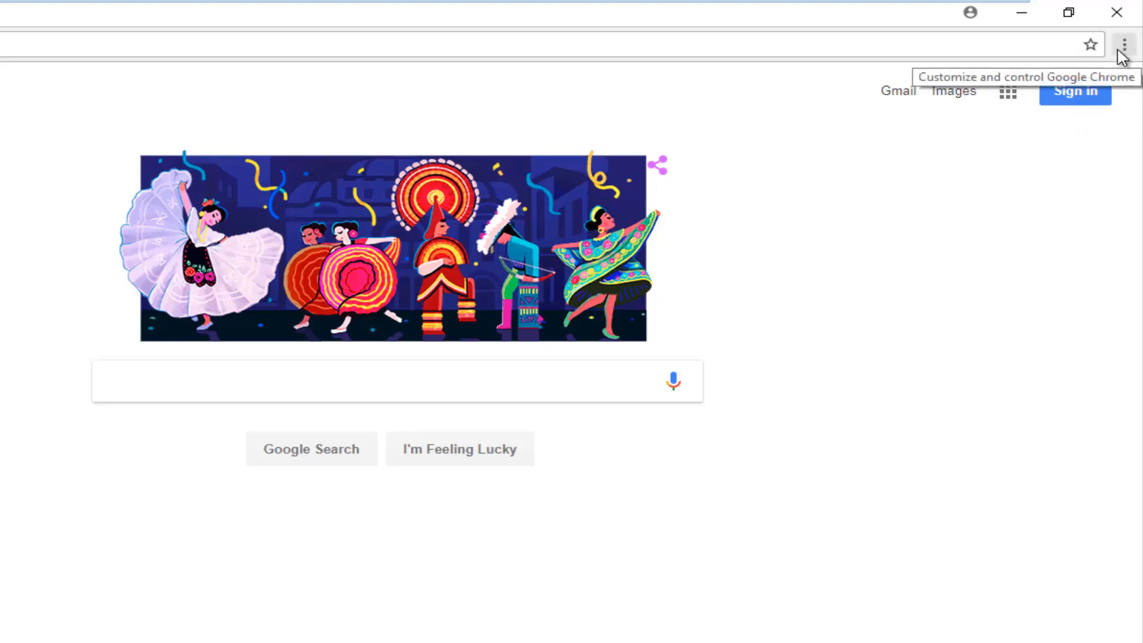
- Open Chrome's three-dot main menu over the Google homepage and point to Settings
click(1123, 44)
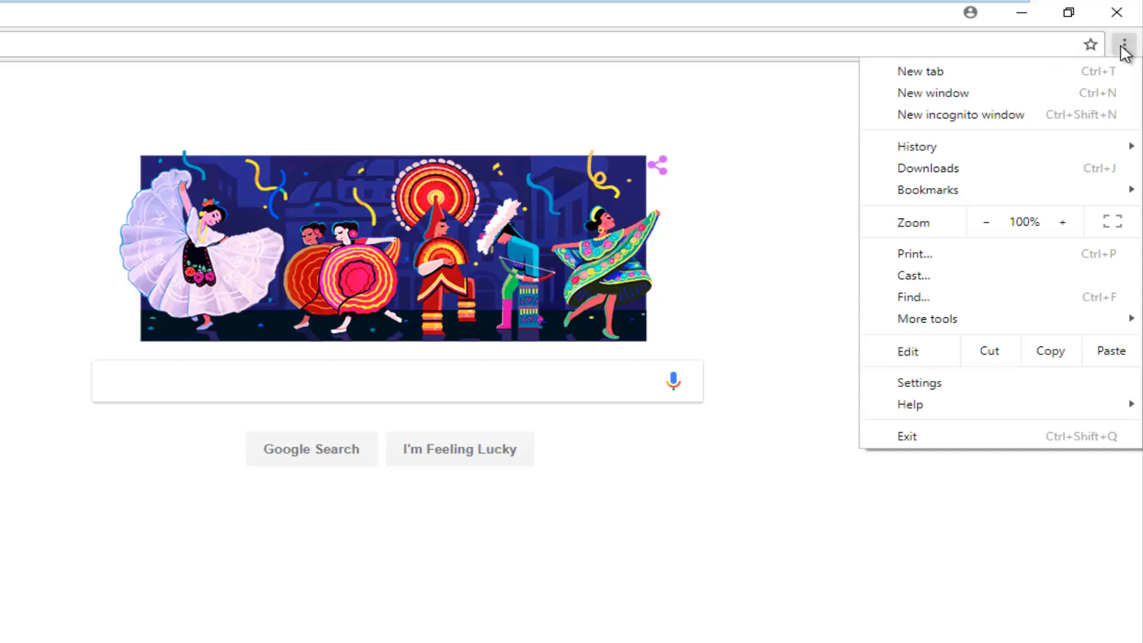
mouse_move(938, 395)
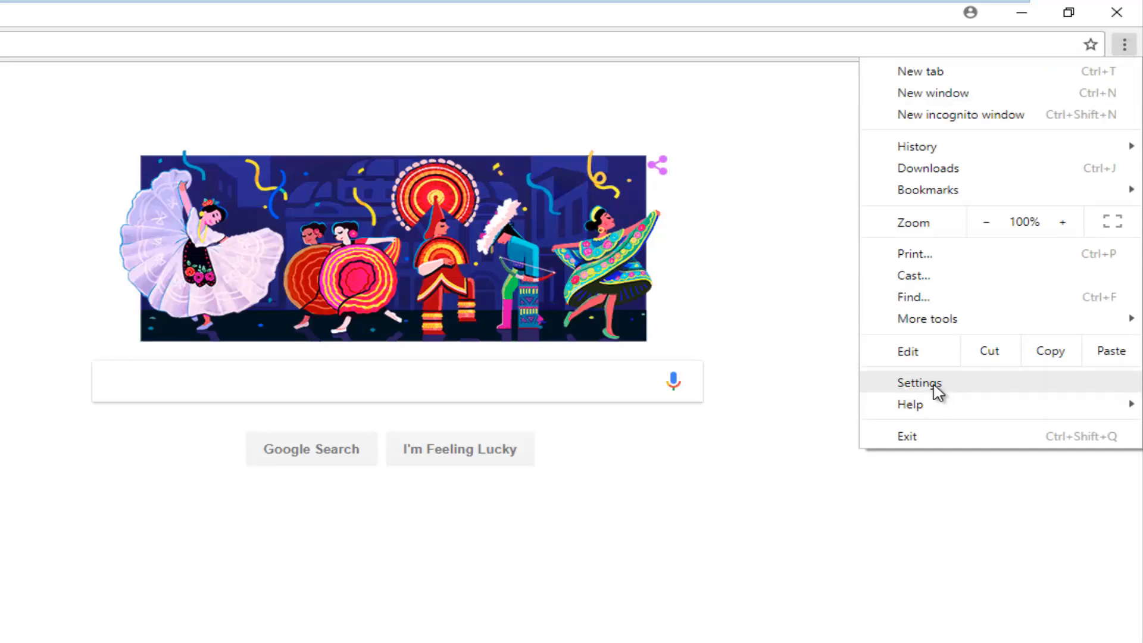
click(918, 382)
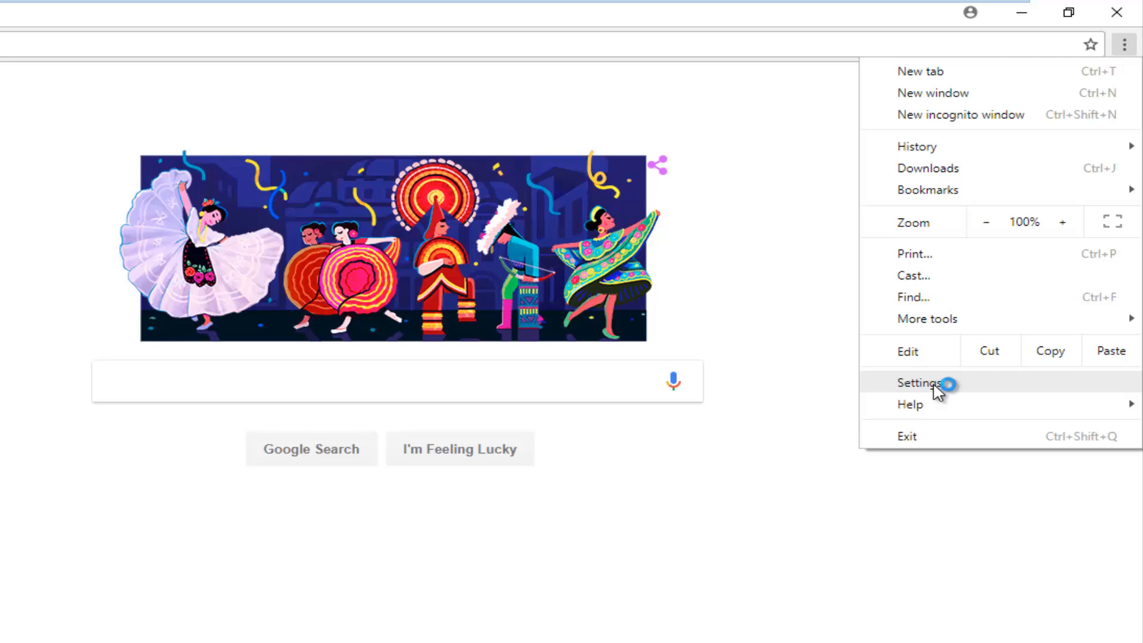
- Open the Settings page and expand Advanced to reveal Privacy and security
click(921, 382)
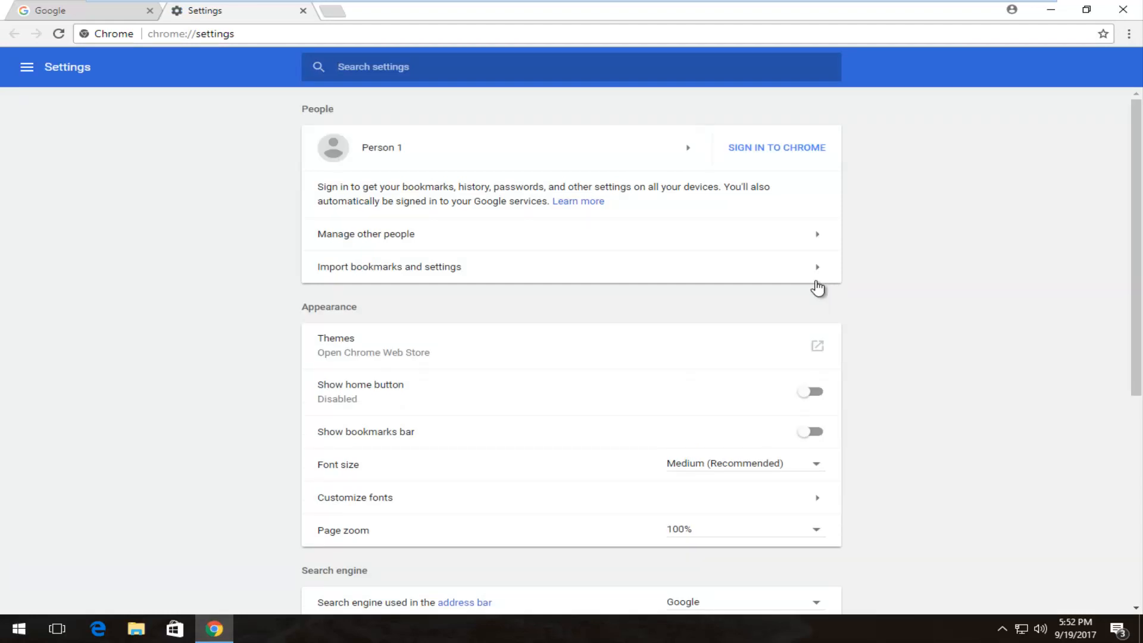
scroll(down, 3)
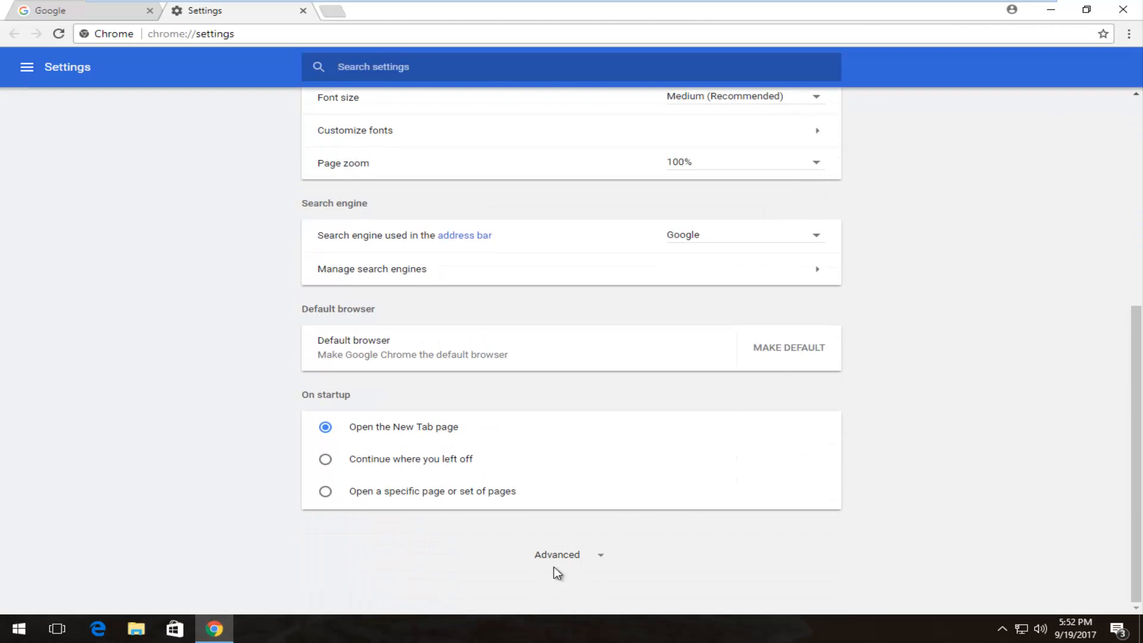
click(558, 554)
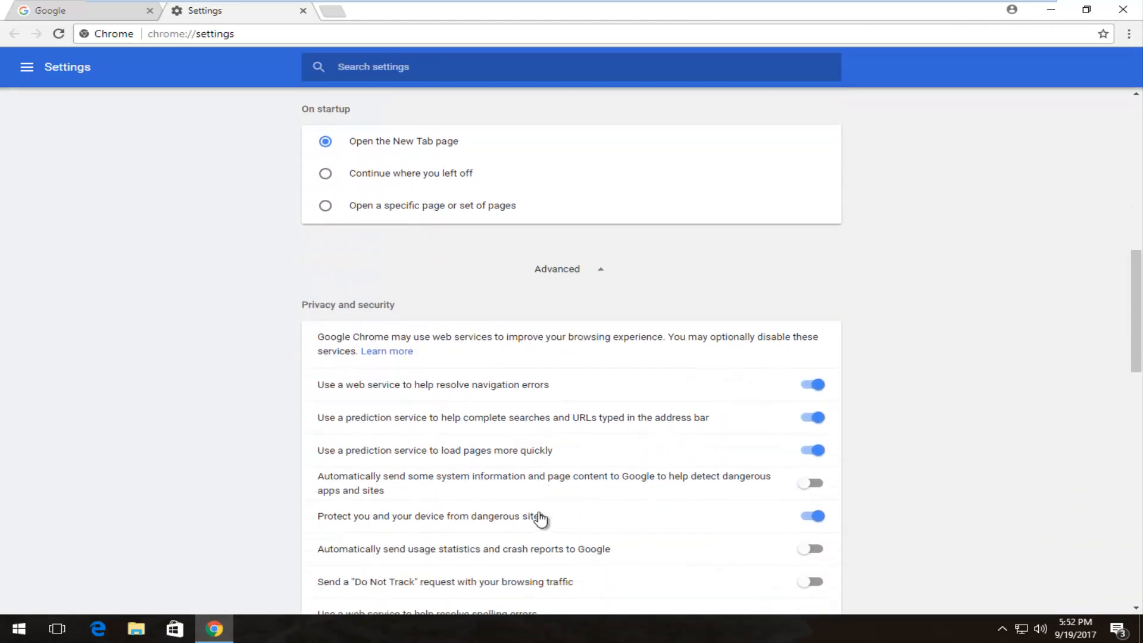
- Toggle 'Protect you and your device from dangerous sites' off, then back on
scroll(down, 3)
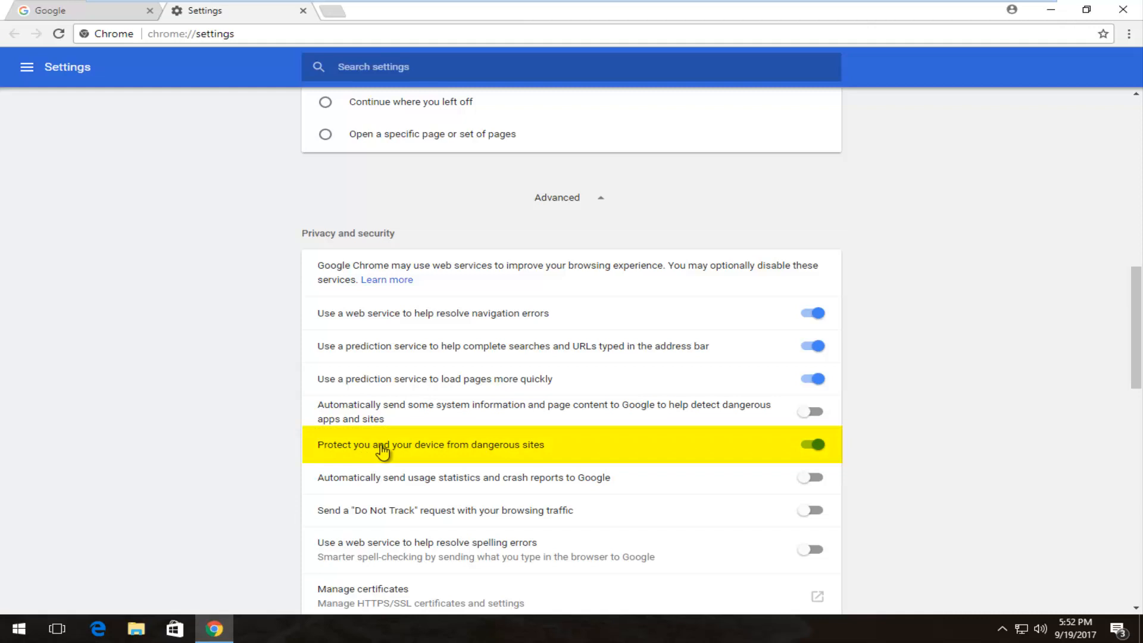
mouse_move(801, 441)
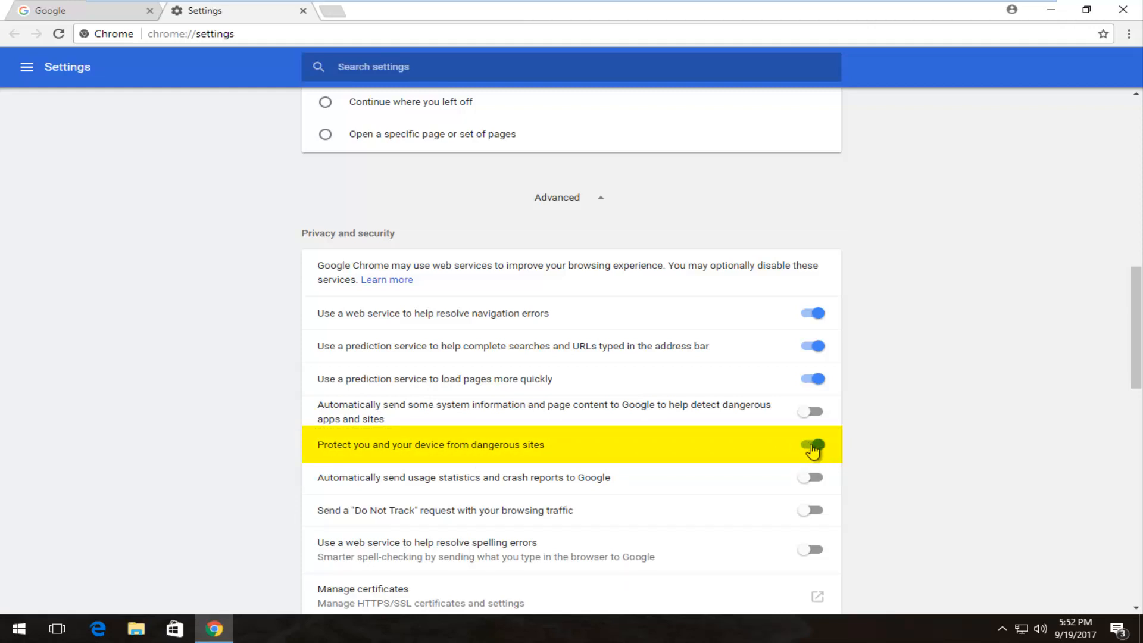
click(811, 444)
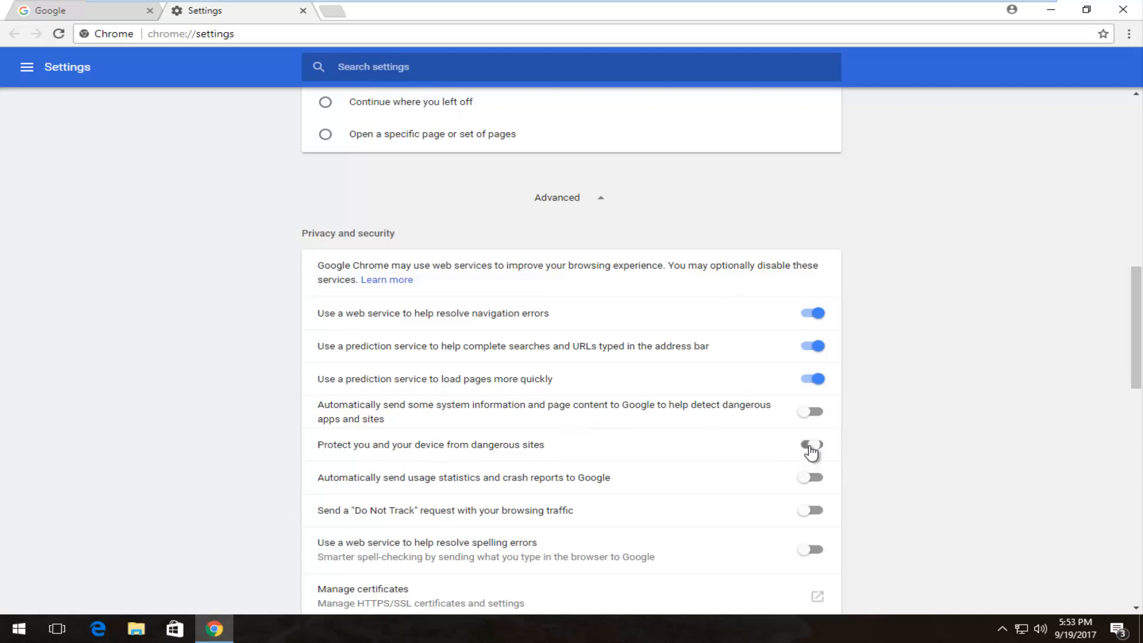
click(811, 444)
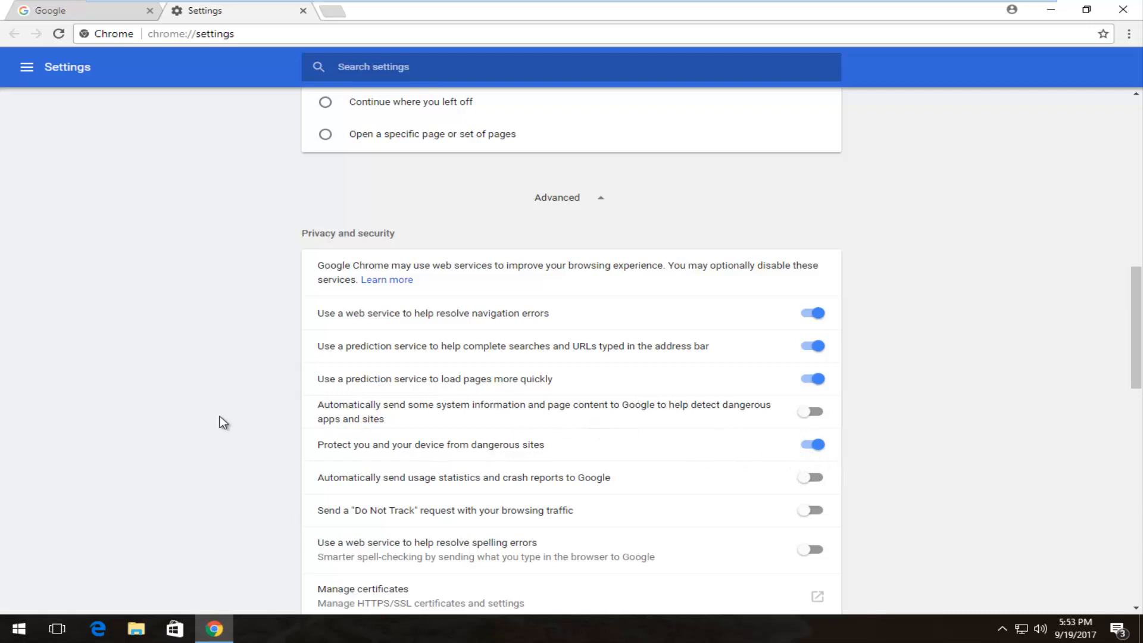